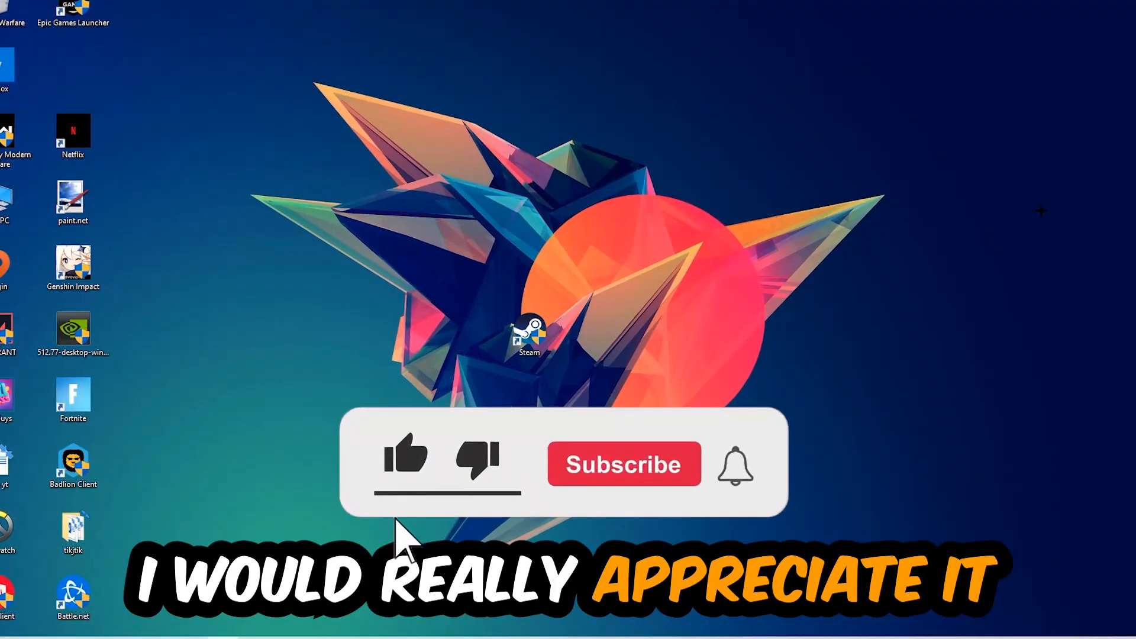
Open Display settings from the desktop context menu to view monitors 1 and 2
click(406, 460)
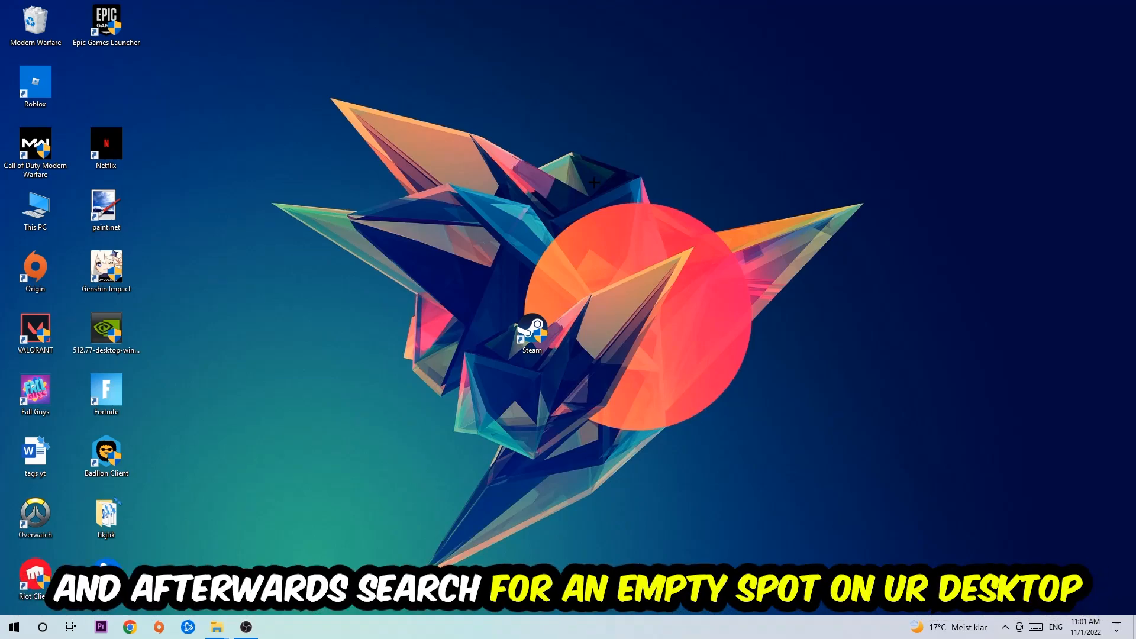
mouse_move(610, 127)
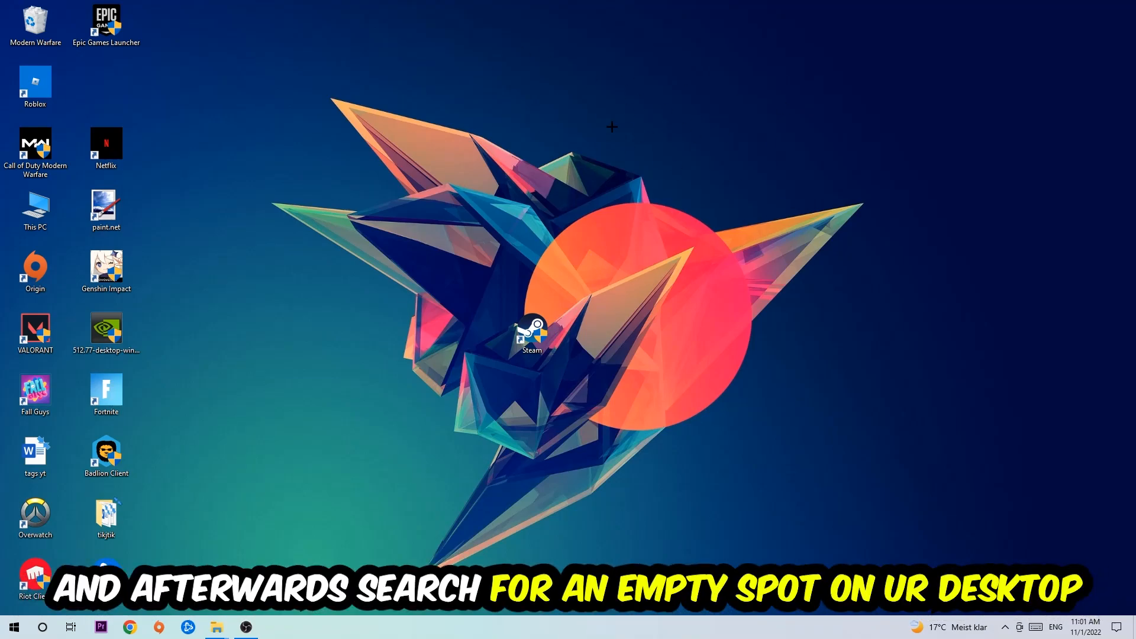
right_click(611, 127)
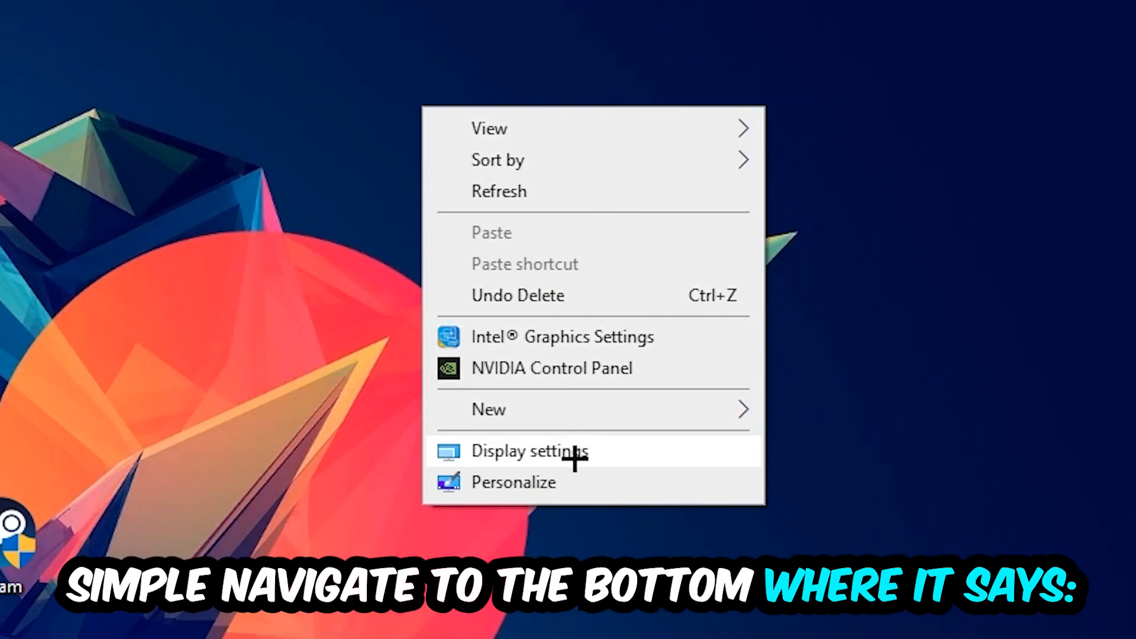
click(528, 451)
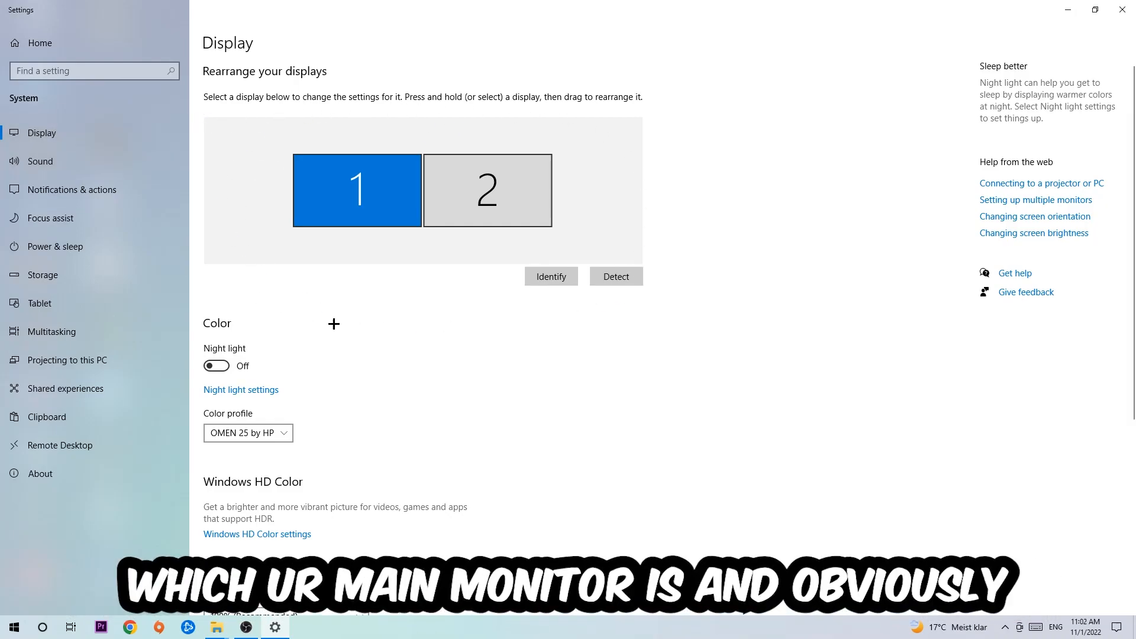
mouse_move(480, 317)
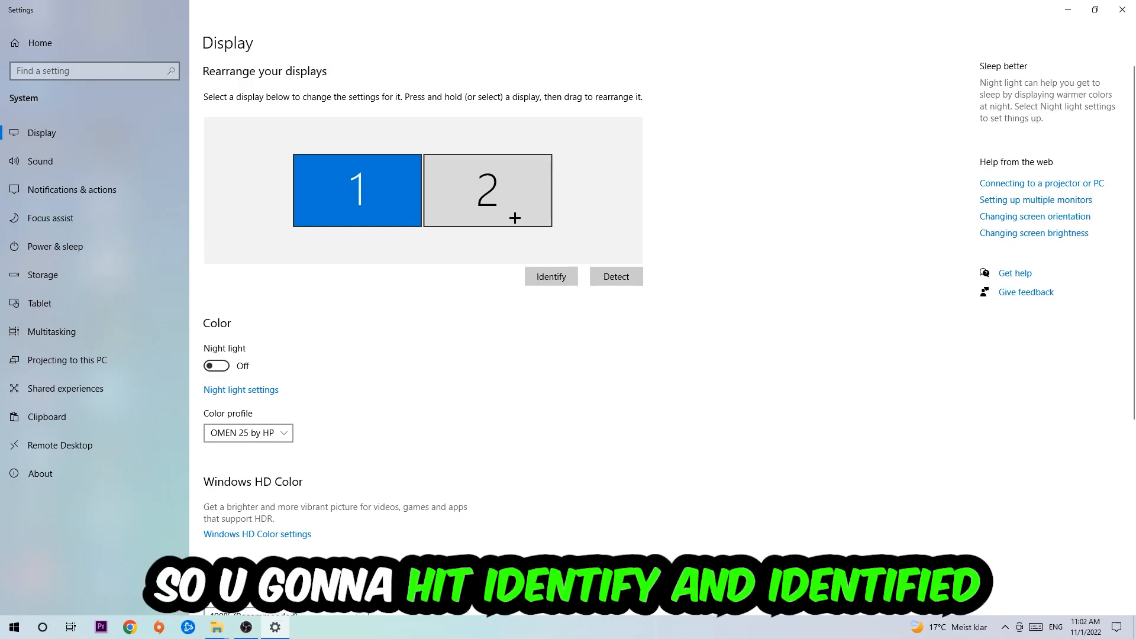
scroll(down, 3)
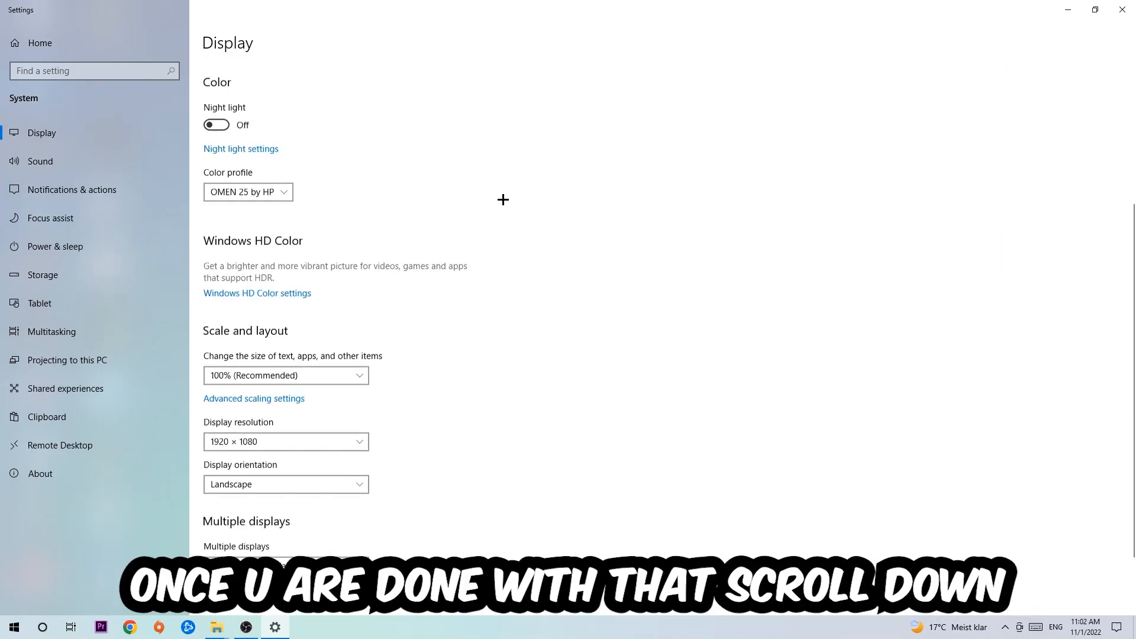
scroll(down, 3)
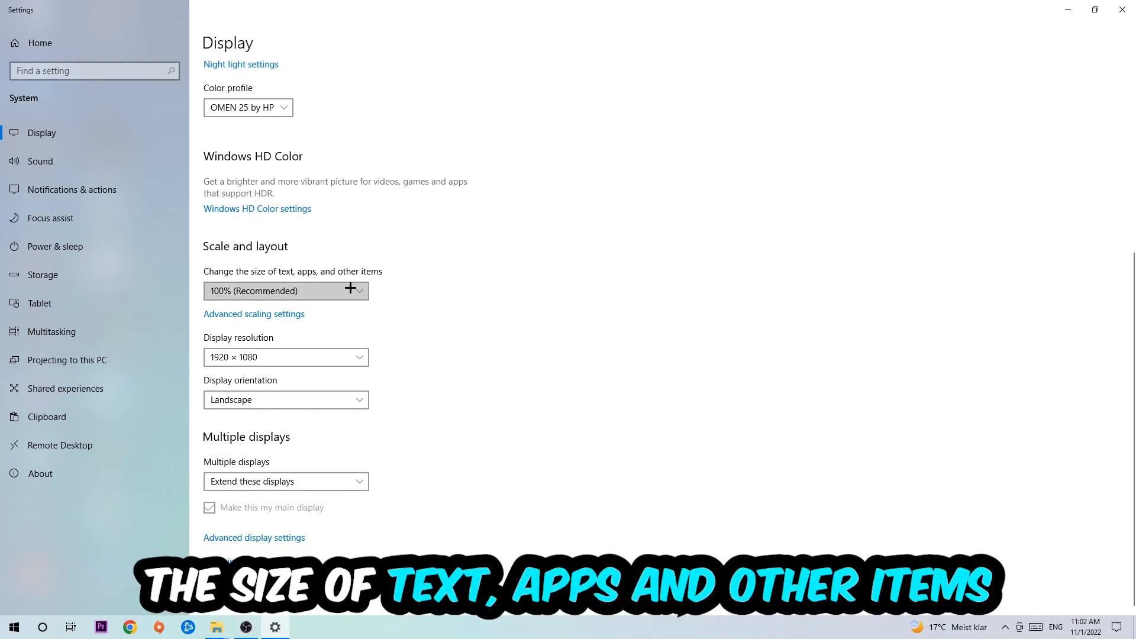
mouse_move(297, 352)
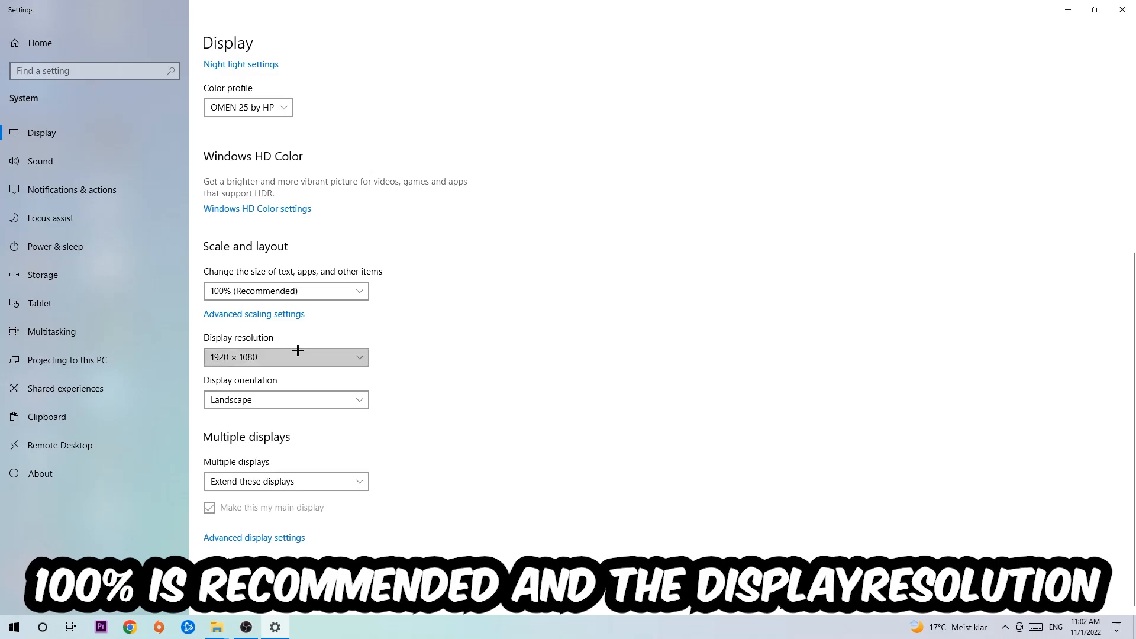
mouse_move(422, 292)
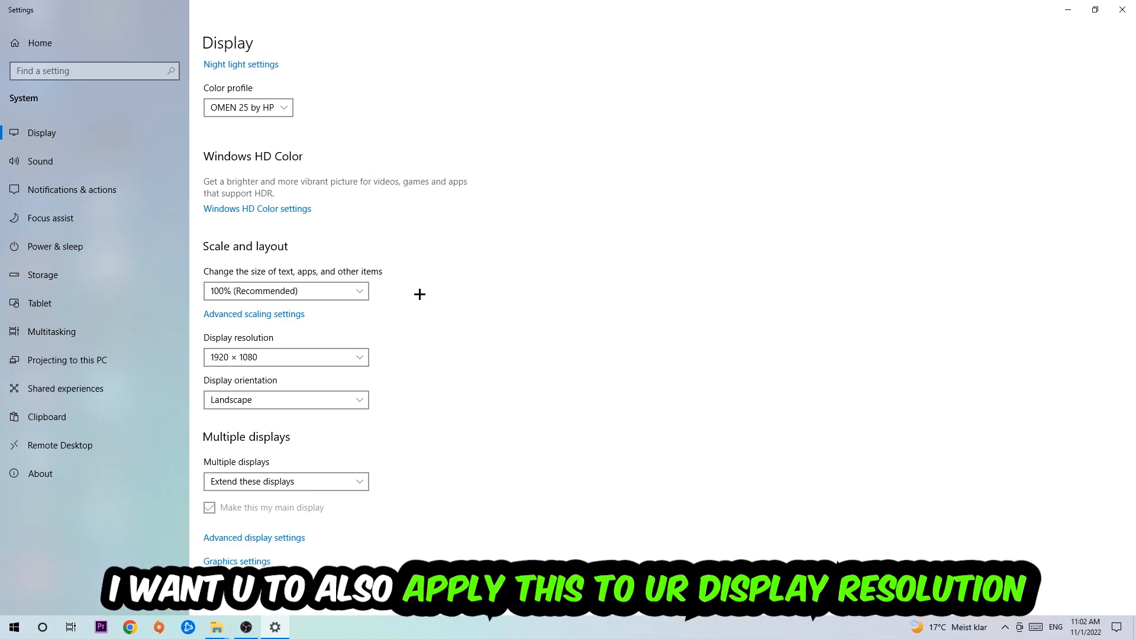
mouse_move(720, 155)
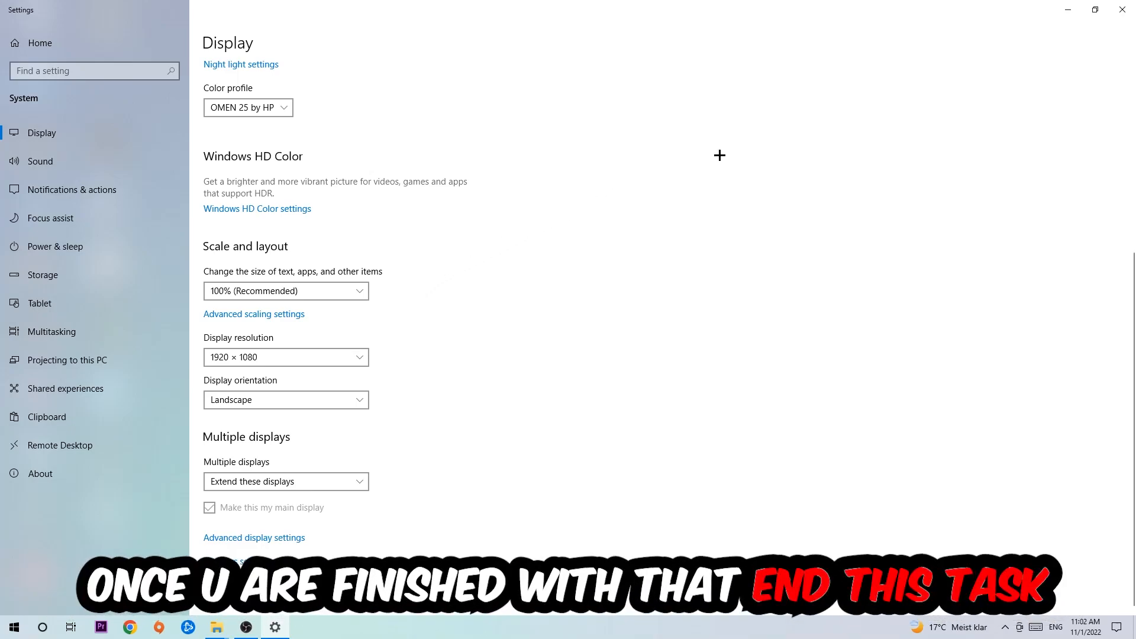
Go from Settings Home to Update & Security to see Windows Update status
click(1122, 10)
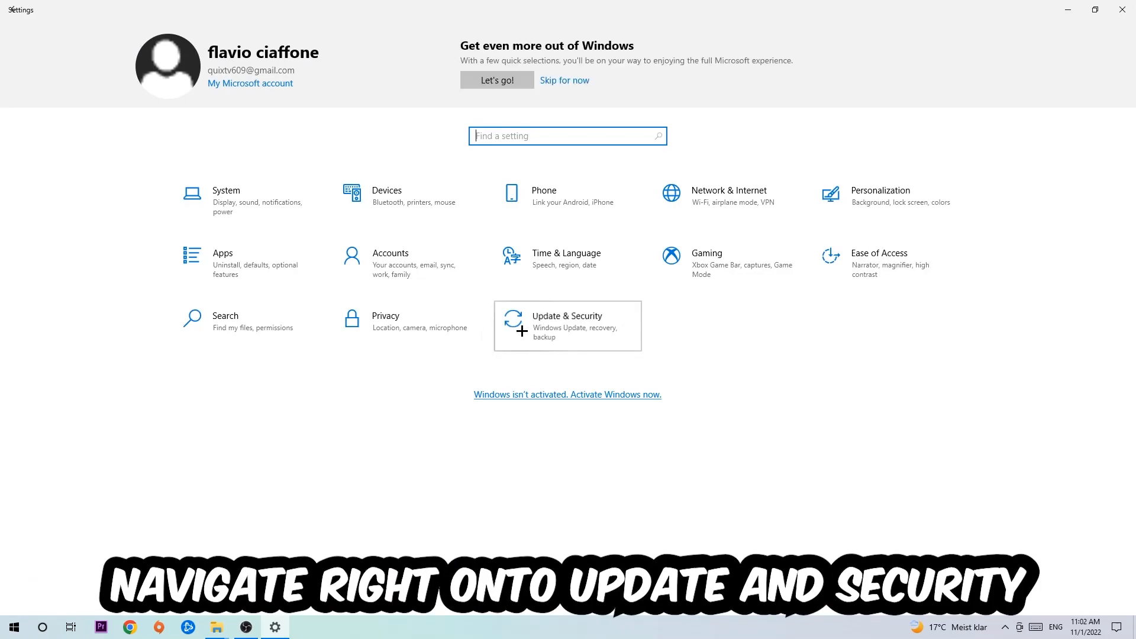
click(568, 326)
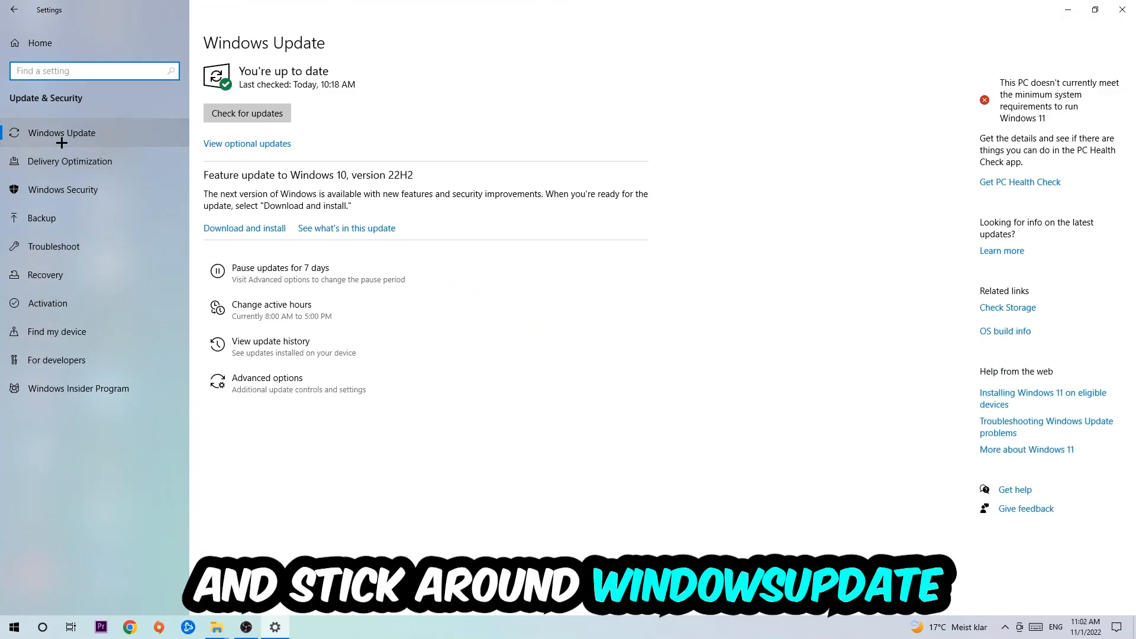
mouse_move(388, 100)
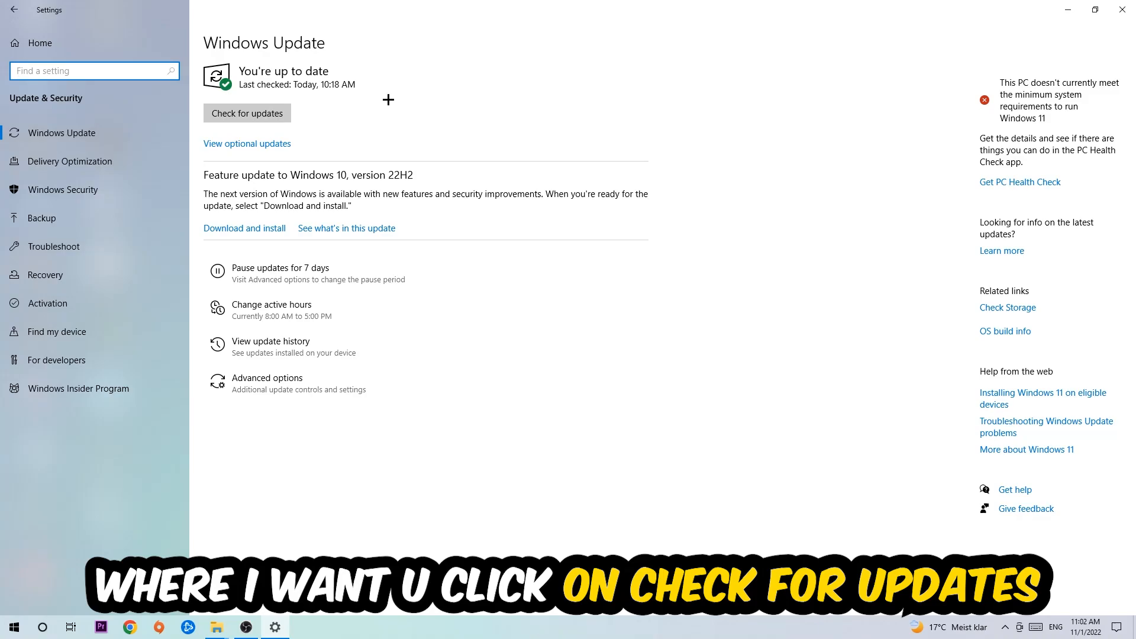